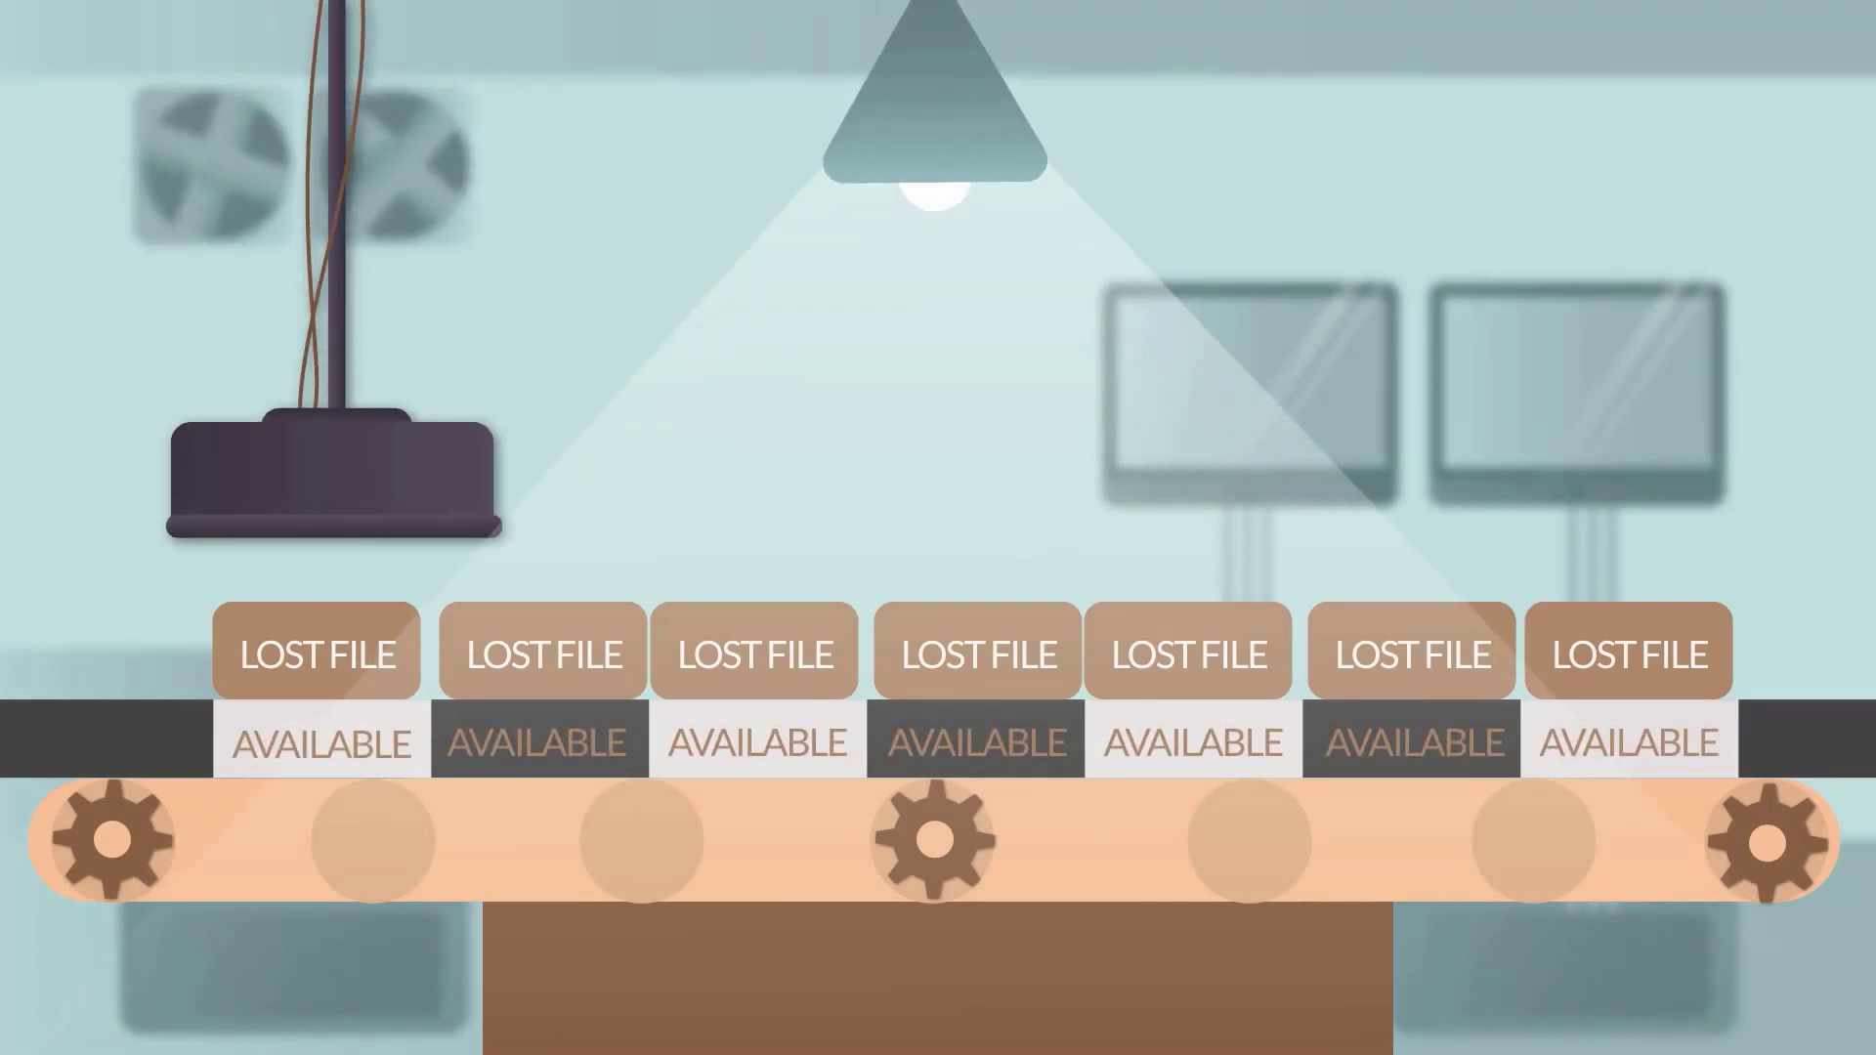
pyautogui.click(317, 650)
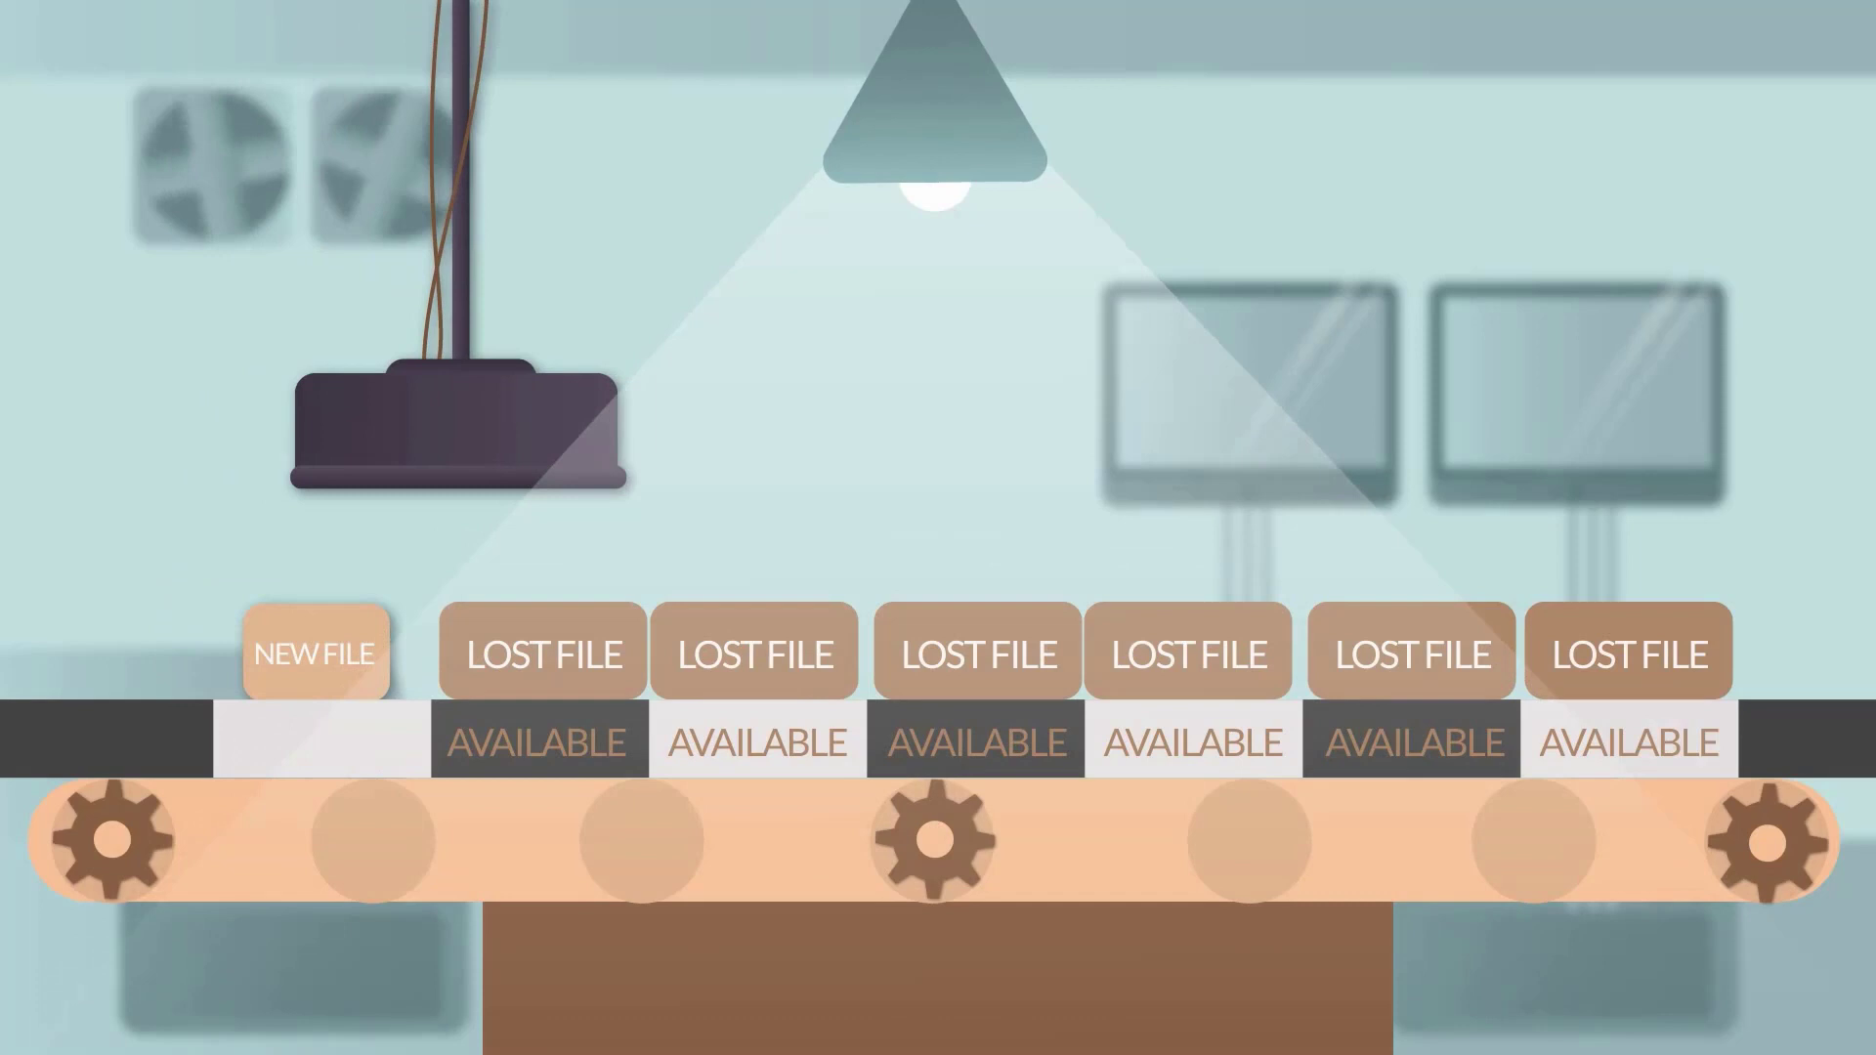